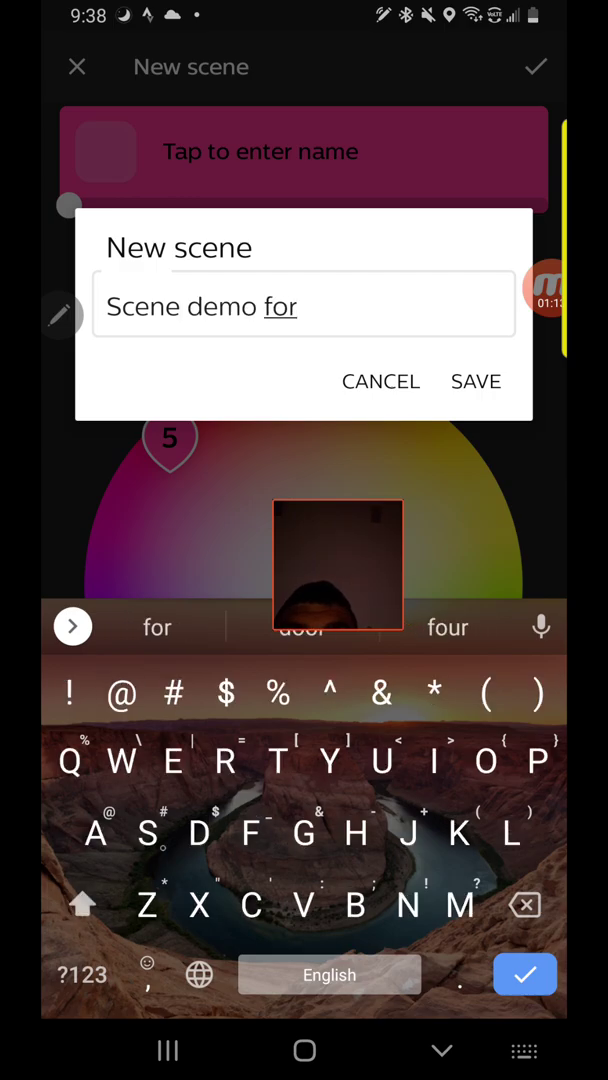
# Drag the five-light group's colour through blue to a deep purple and name the scene 'Scene demo for Dee'
pyautogui.click(476, 381)
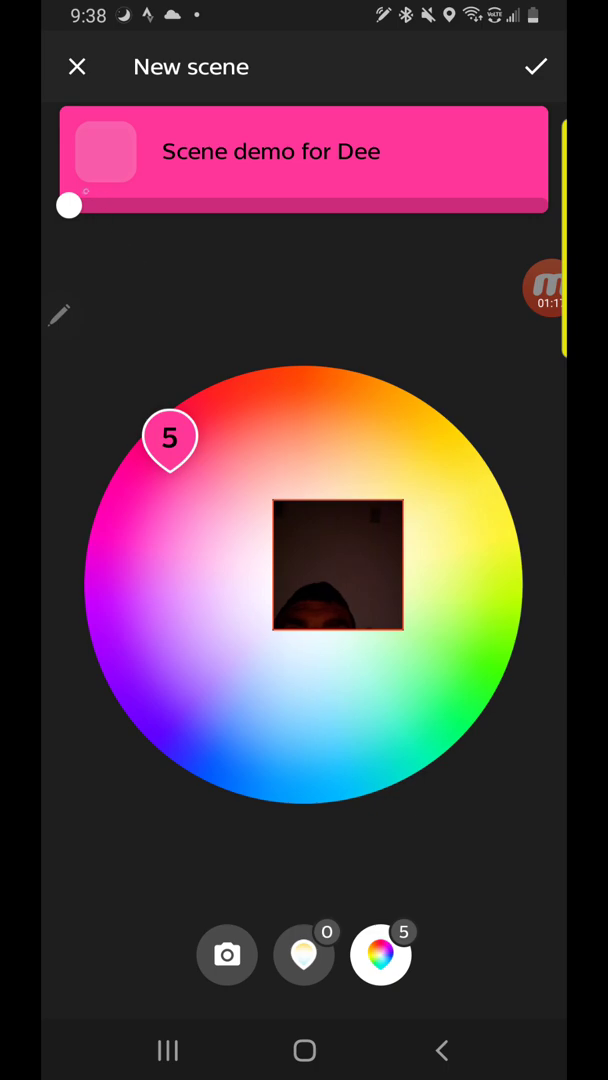
pyautogui.moveTo(68, 205); pyautogui.dragTo(538, 205)
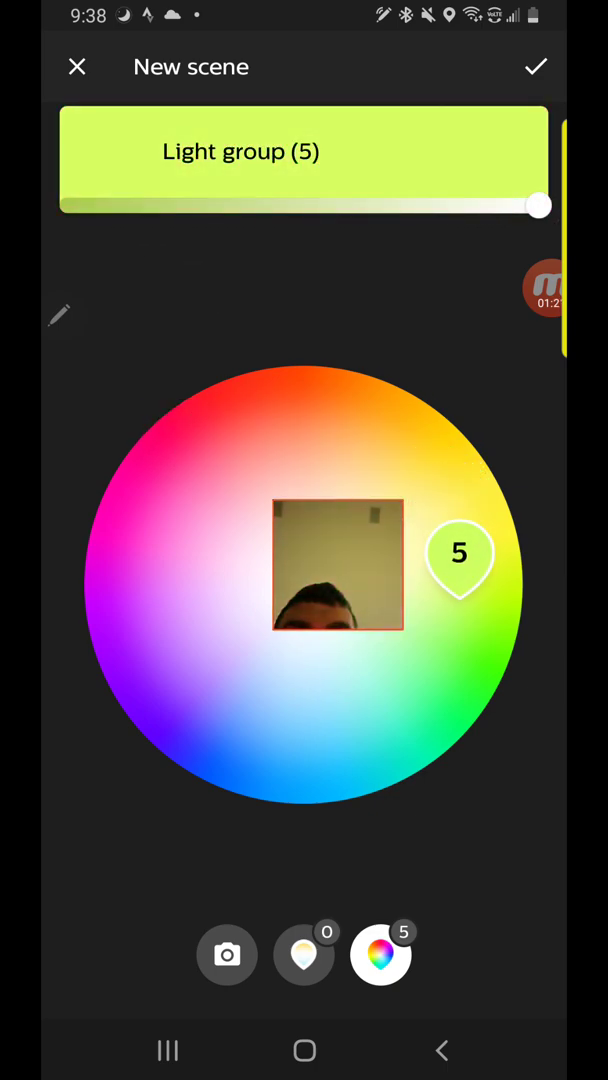
pyautogui.moveTo(459, 555); pyautogui.dragTo(296, 725)
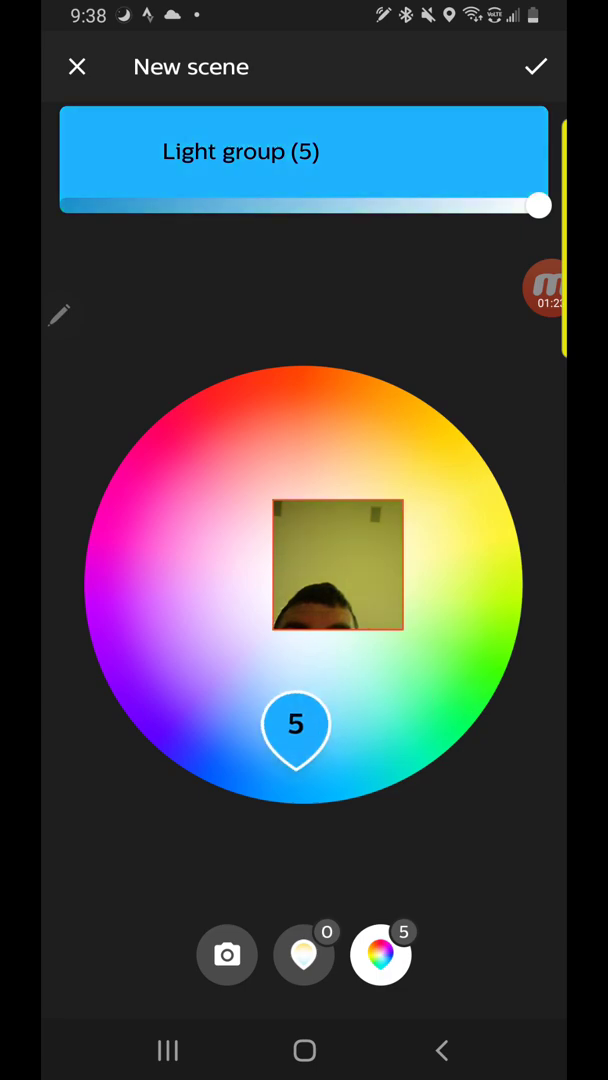
pyautogui.moveTo(296, 724); pyautogui.dragTo(124, 604)
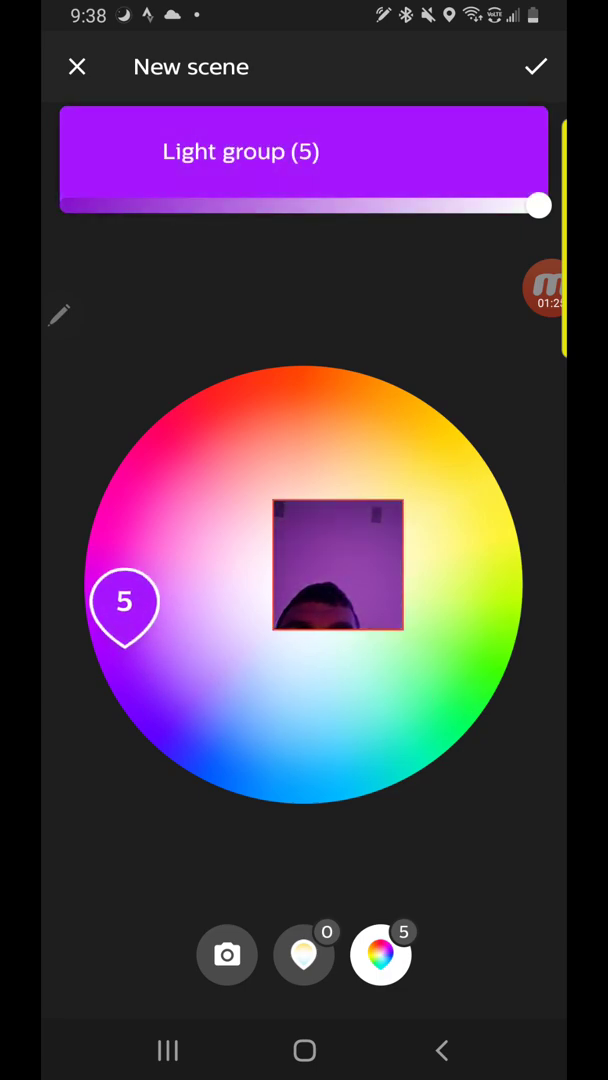
pyautogui.moveTo(124, 602); pyautogui.dragTo(195, 437)
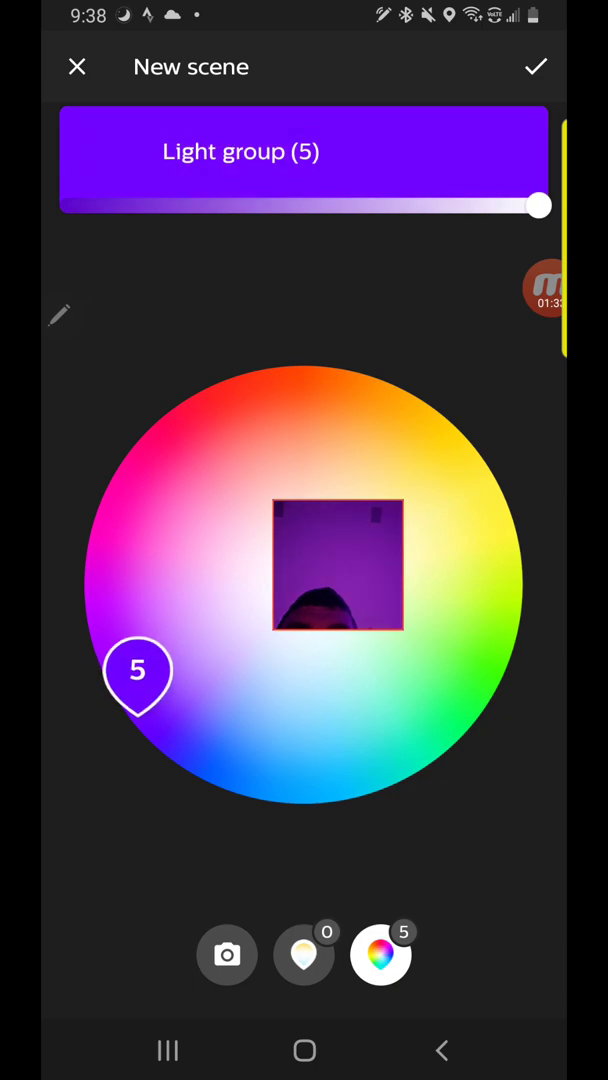
pyautogui.write('Scene demo for Dee')
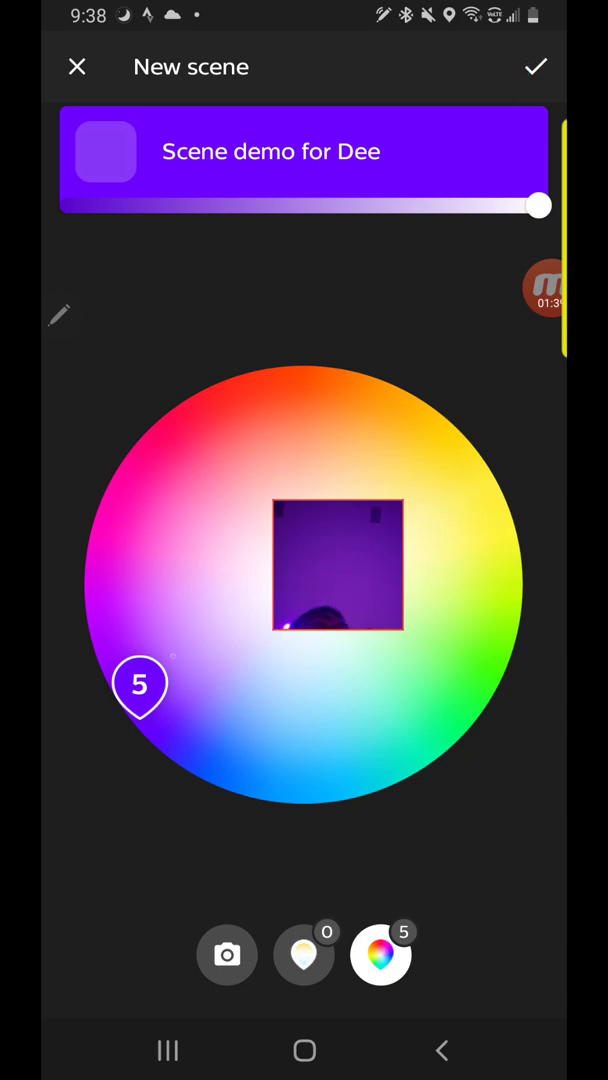
# Save 'Scene demo for Dee', then settle the room on it after trying pink and Arctic aurora
pyautogui.click(139, 687)
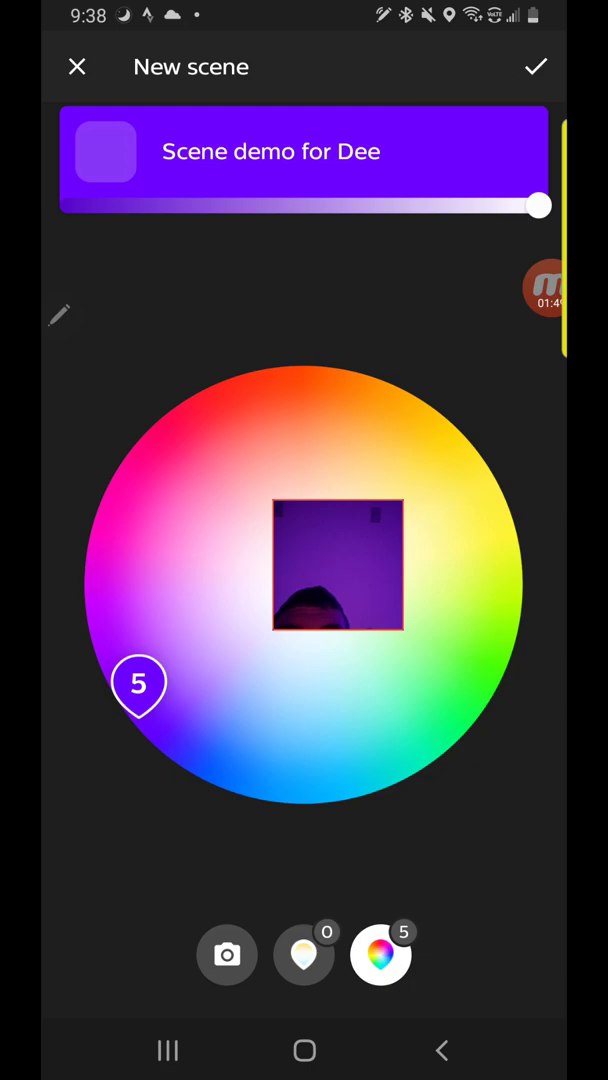
pyautogui.click(536, 66)
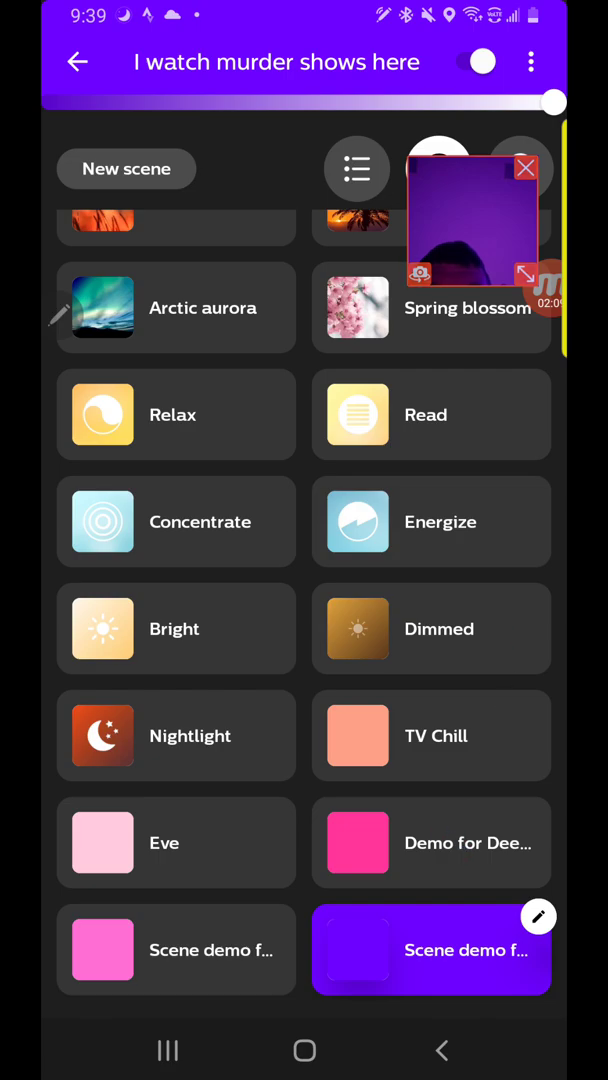
pyautogui.click(538, 945)
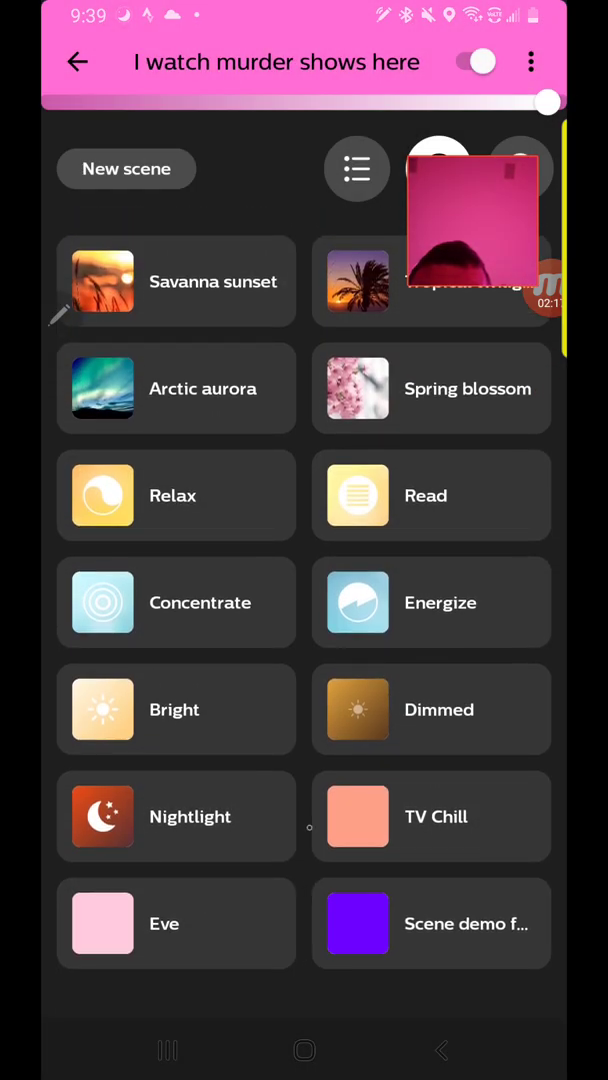
pyautogui.click(432, 923)
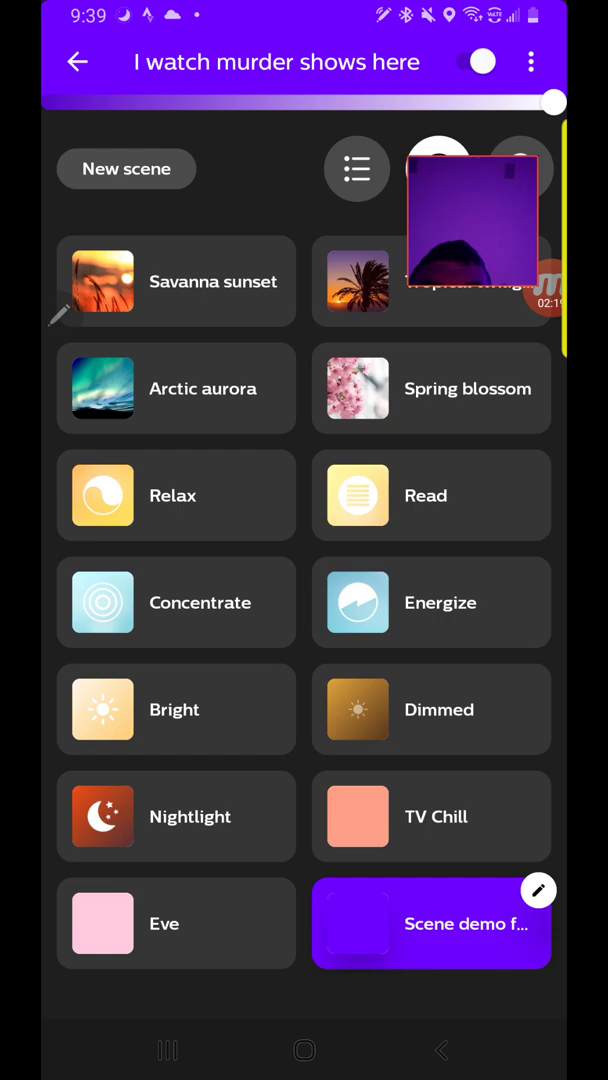
pyautogui.click(176, 388)
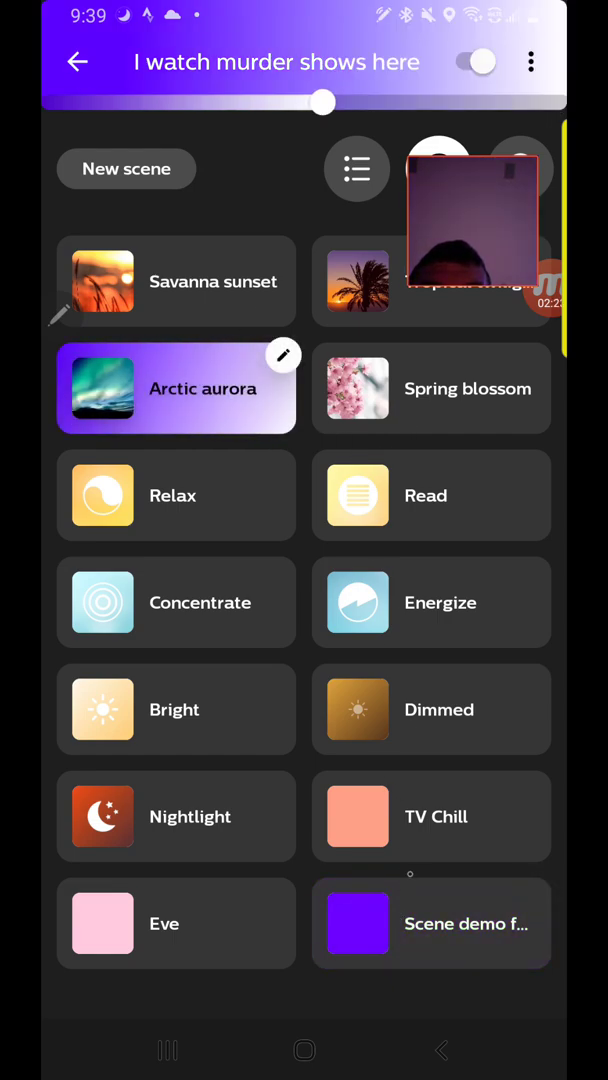
pyautogui.click(432, 923)
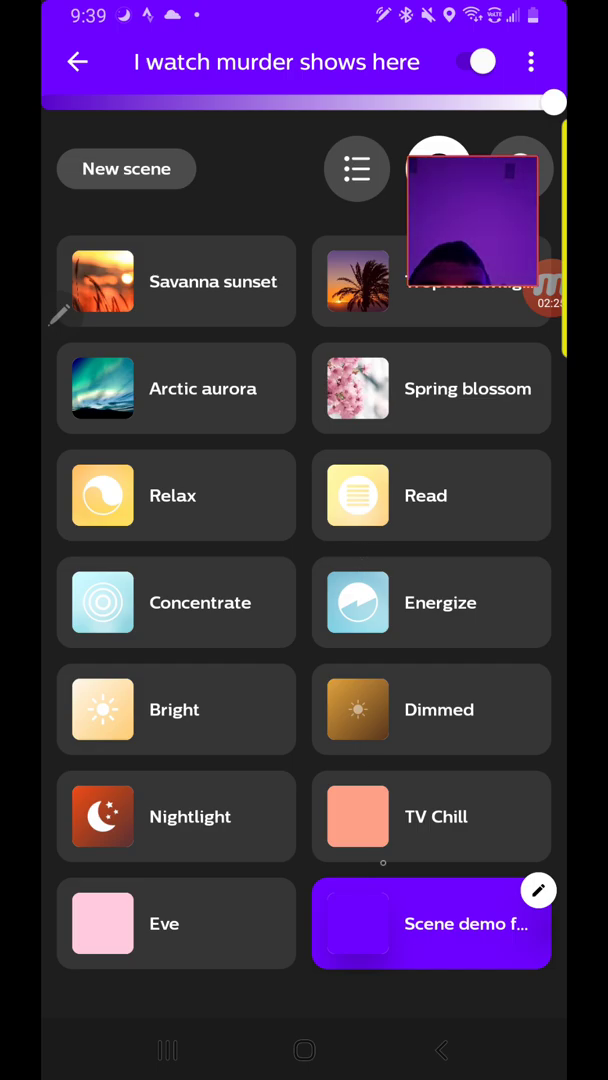
pyautogui.click(77, 62)
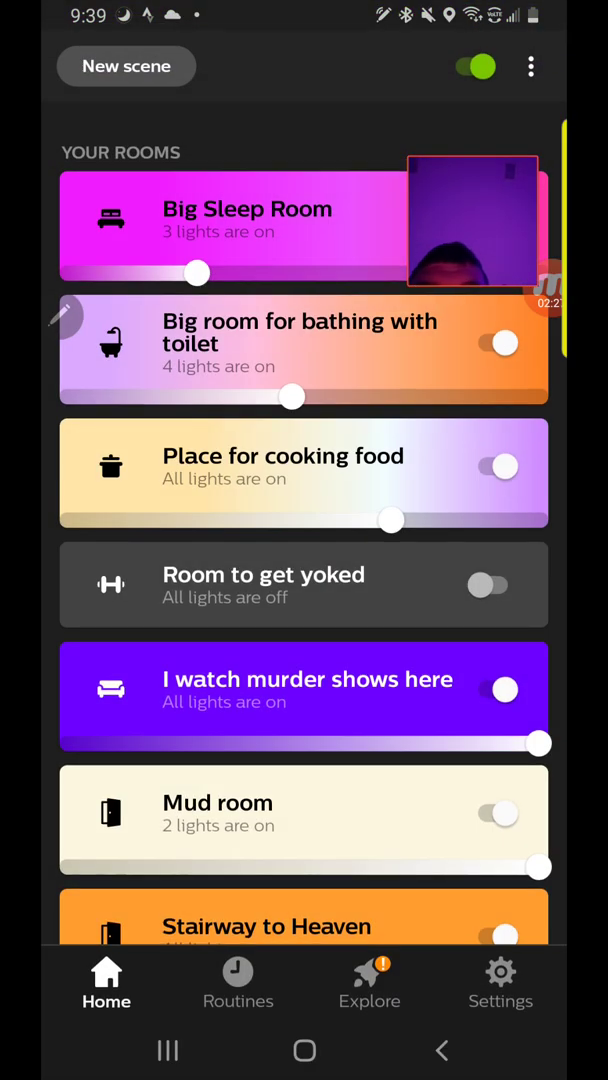
# Create a custom timed routine under Other routines and start typing its name
pyautogui.click(238, 983)
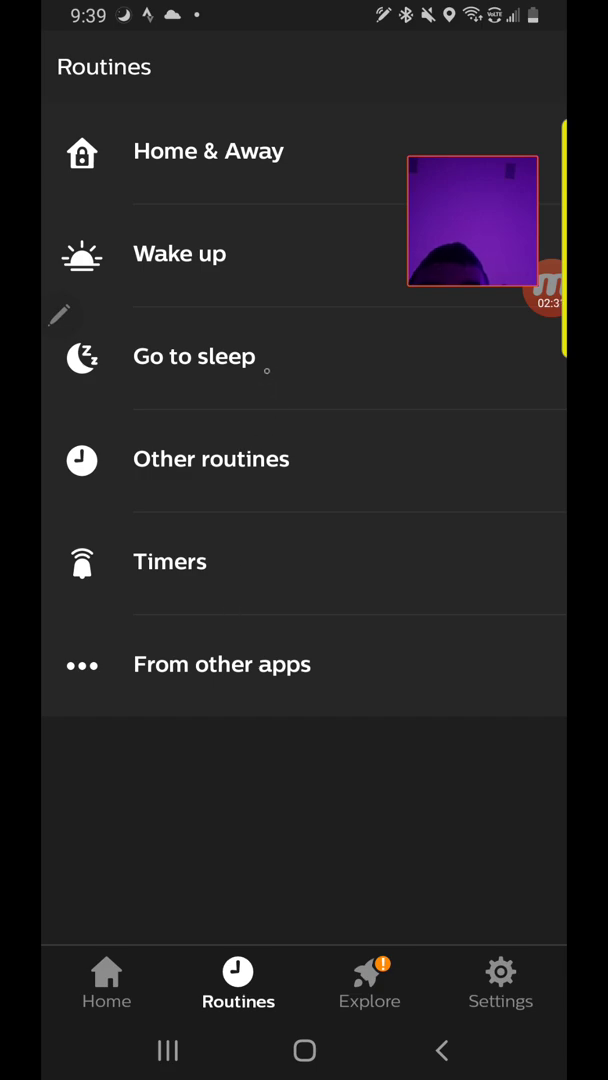
pyautogui.click(211, 459)
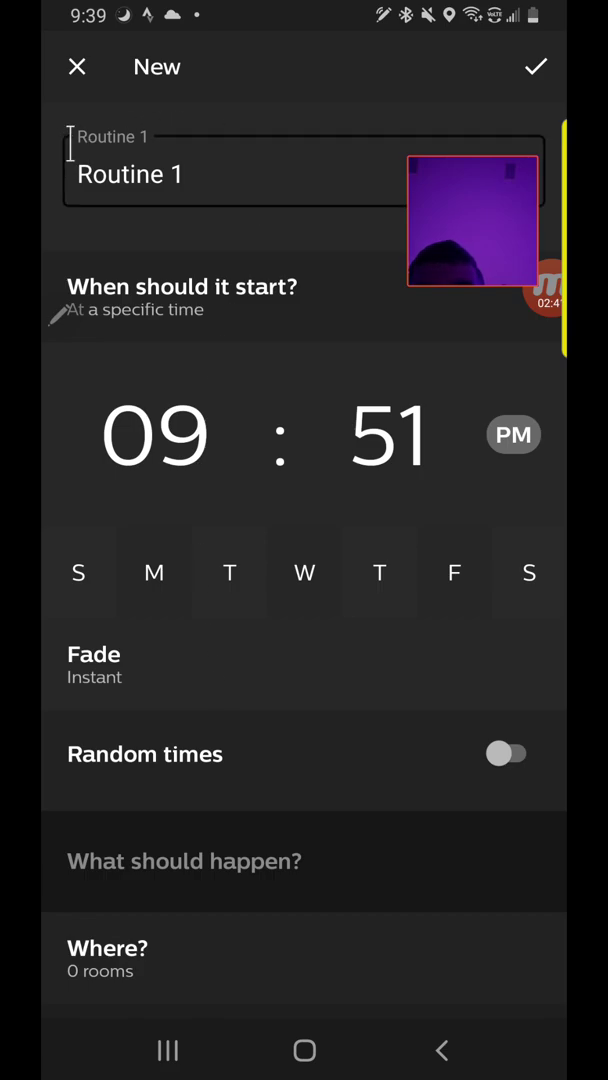
pyautogui.click(130, 174)
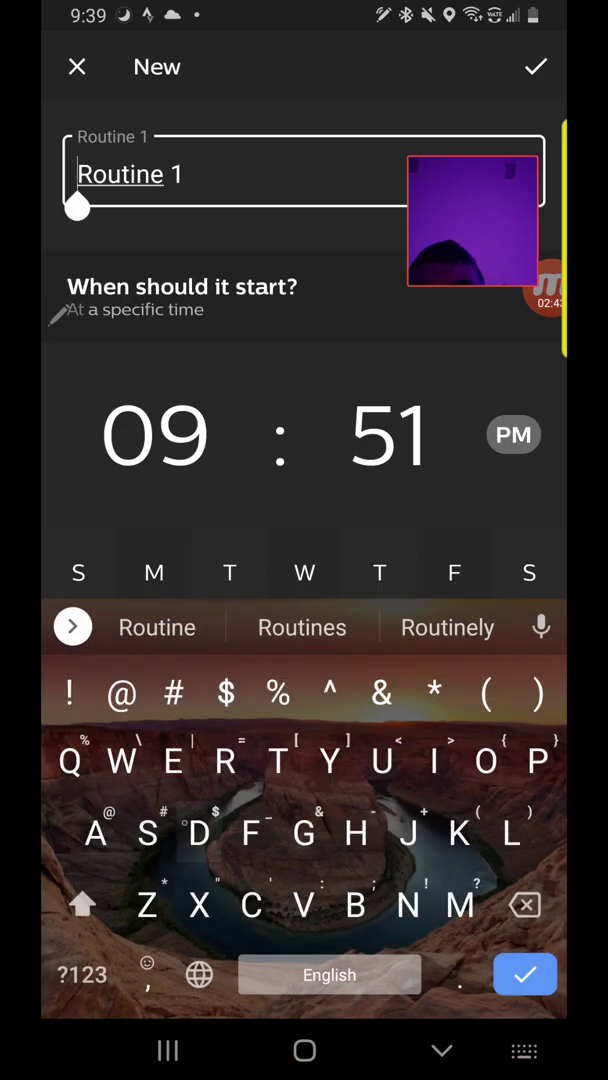
pyautogui.write('See')
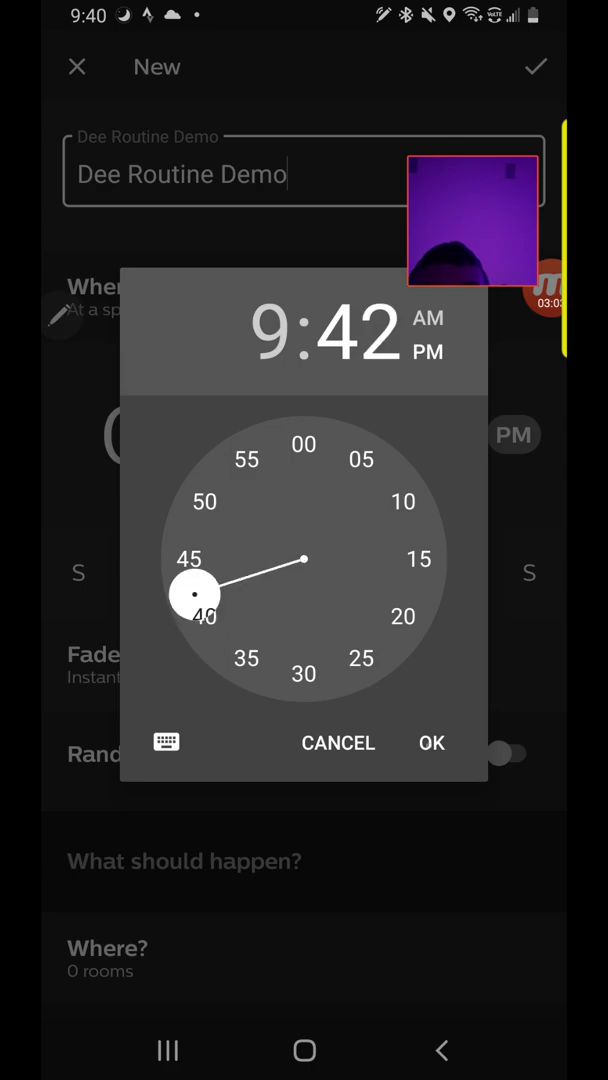
# Confirm the Wednesday 9:42 PM start time and pick the 'I watch murder shows here' room
pyautogui.click(431, 742)
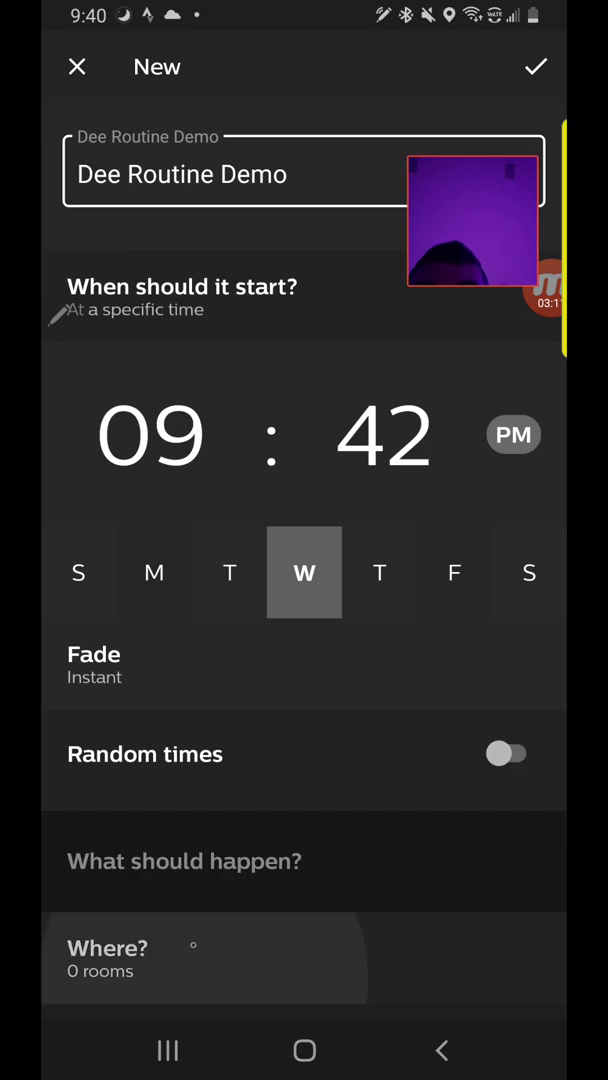
pyautogui.click(204, 957)
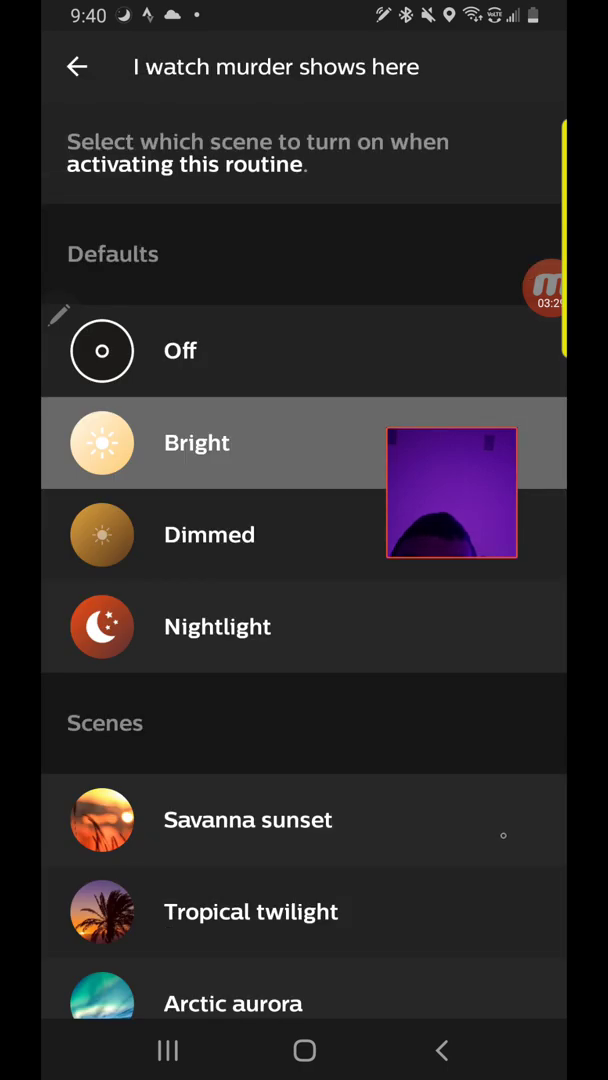
# Apply 'Scene demo for Dee' to the room with lights turning off at 11:00 PM
pyautogui.scroll(-3)
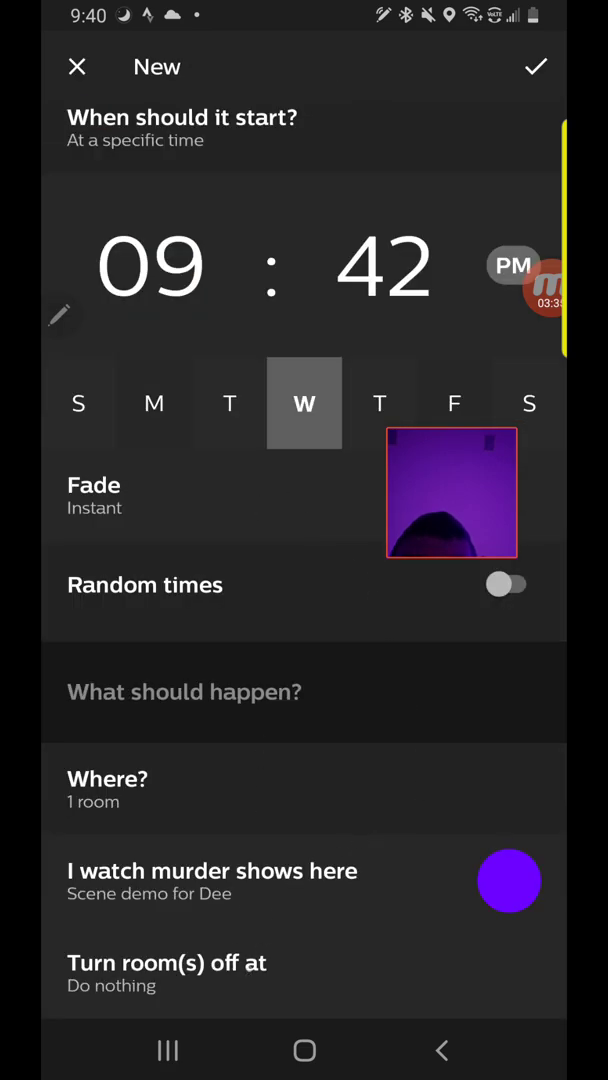
pyautogui.click(167, 975)
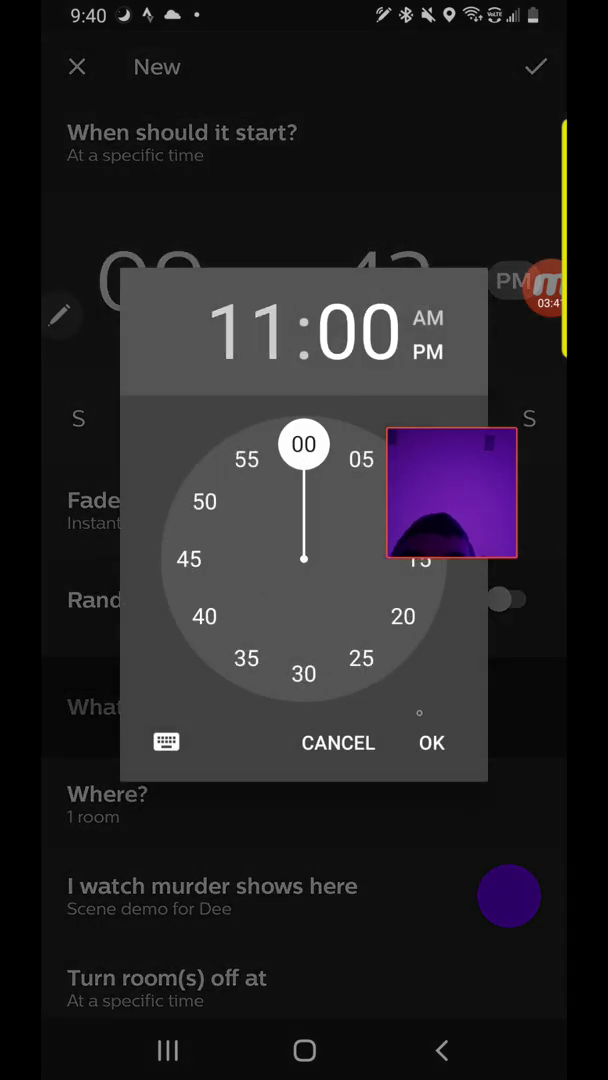
pyautogui.click(431, 742)
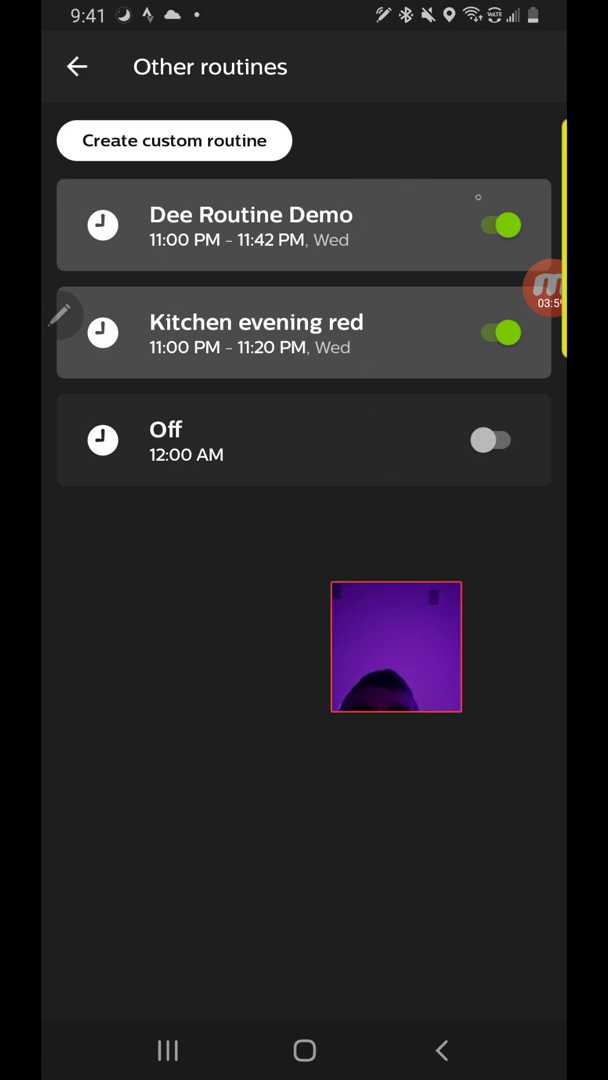
# Toggle off 'Dee Routine Demo' and go back to the Home view
pyautogui.click(500, 224)
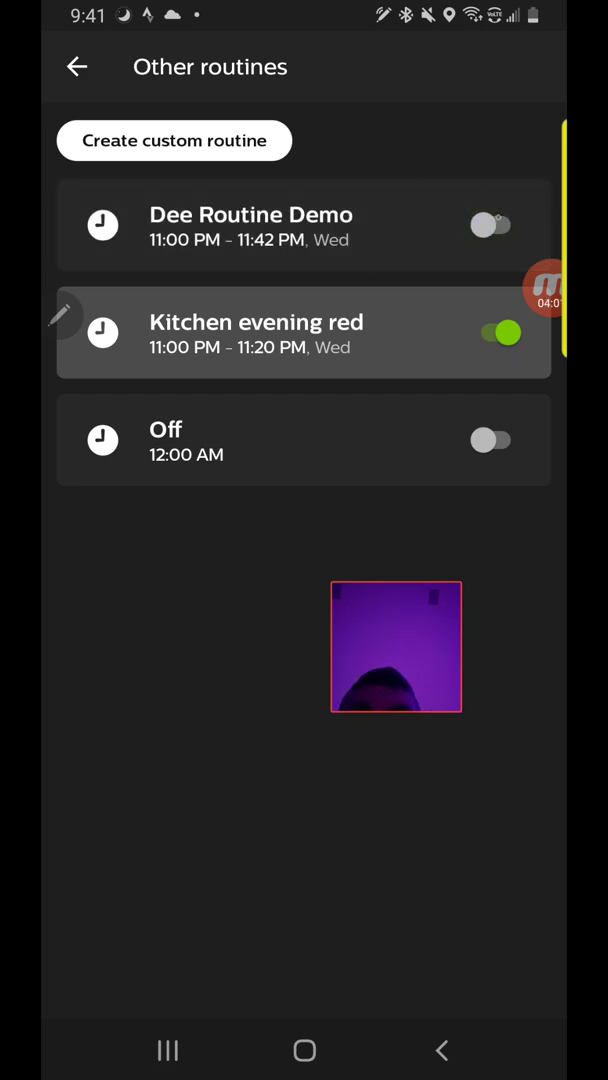
pyautogui.click(491, 224)
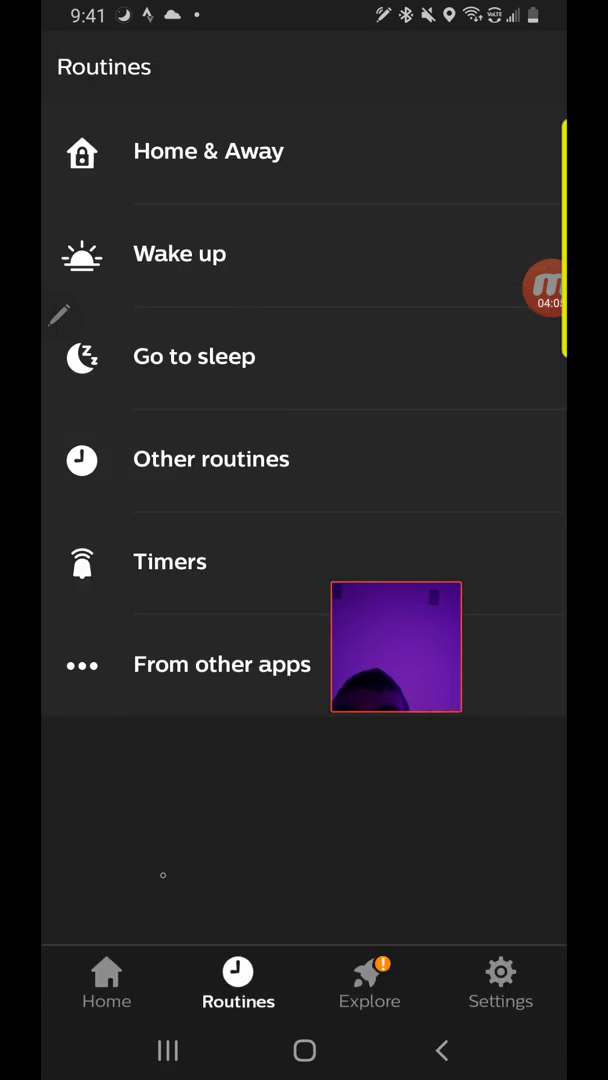
pyautogui.click(106, 983)
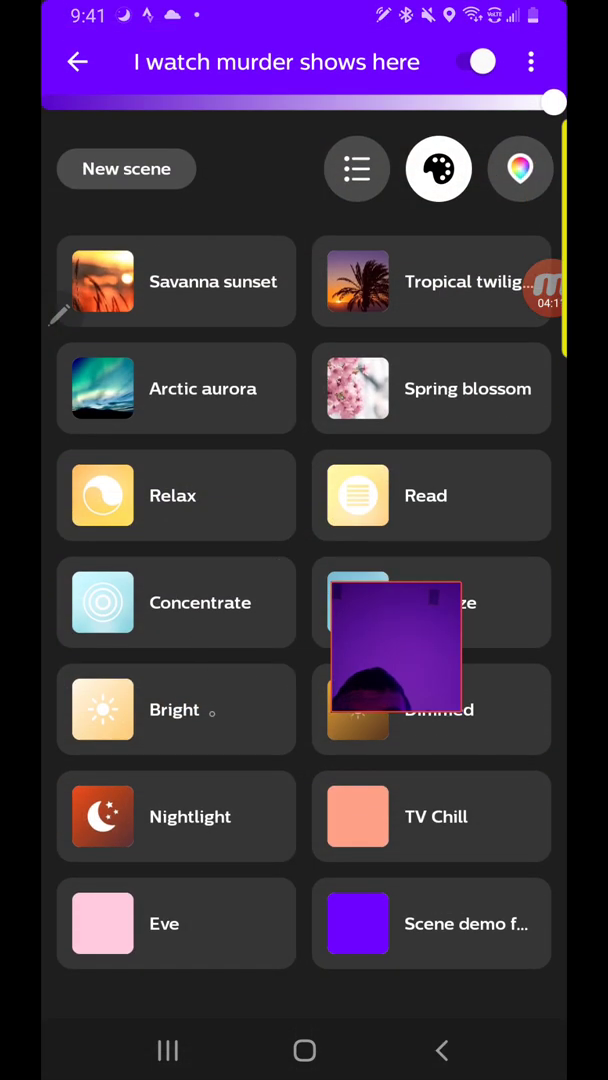
# Put the room on the Arctic aurora scene with dimmed brightness
pyautogui.click(176, 816)
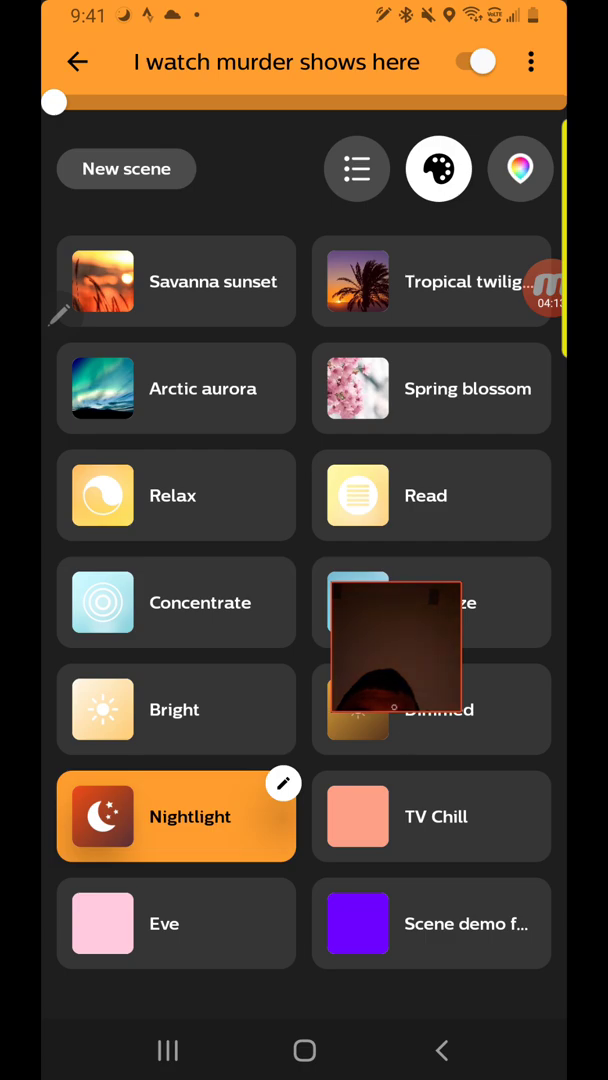
pyautogui.click(432, 281)
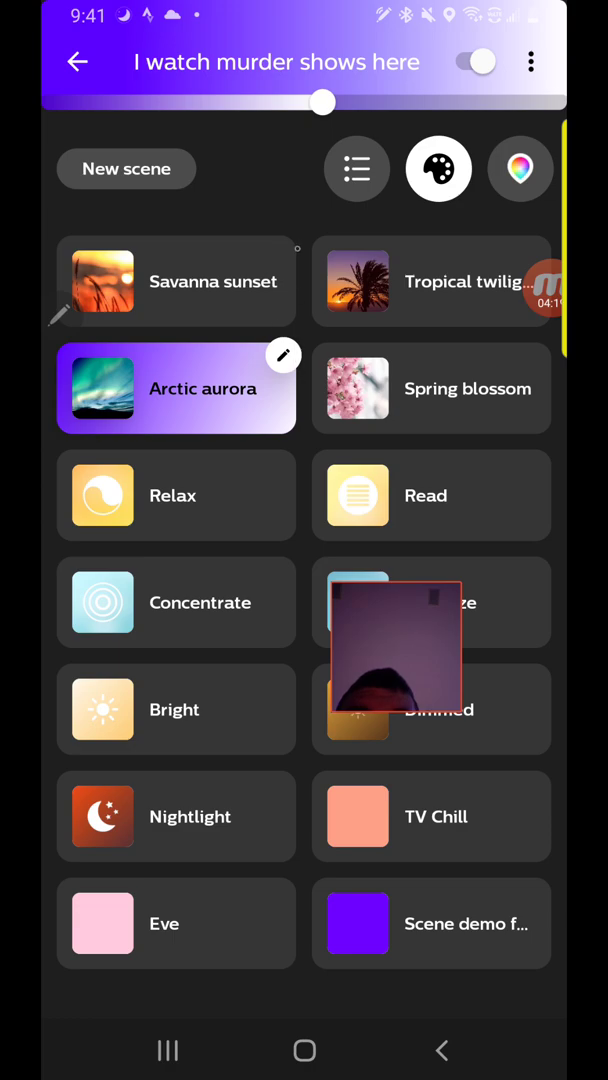
pyautogui.moveTo(323, 102); pyautogui.dragTo(190, 102)
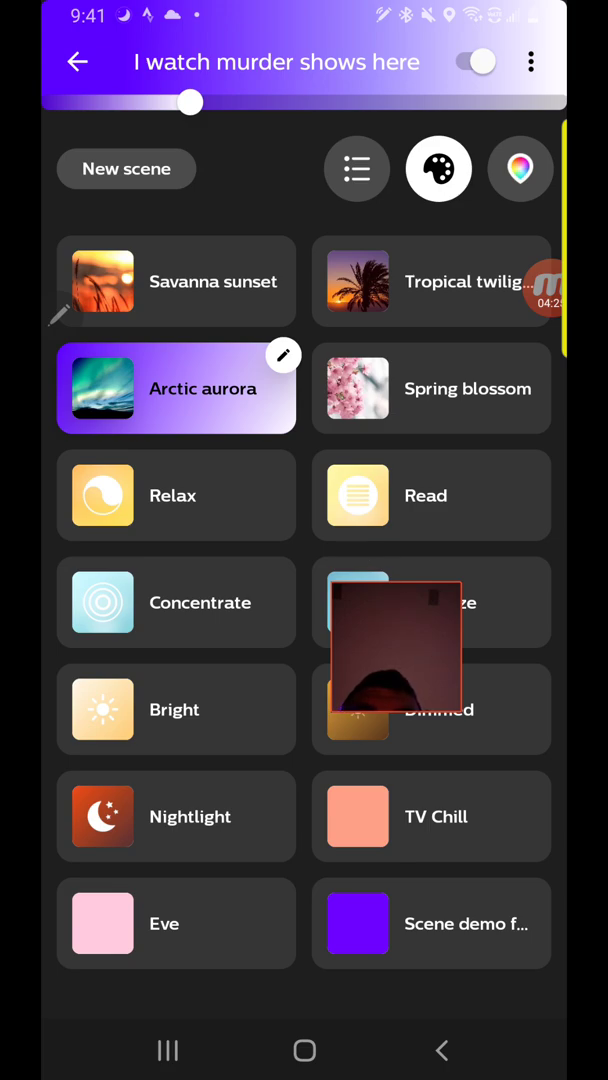
pyautogui.click(77, 61)
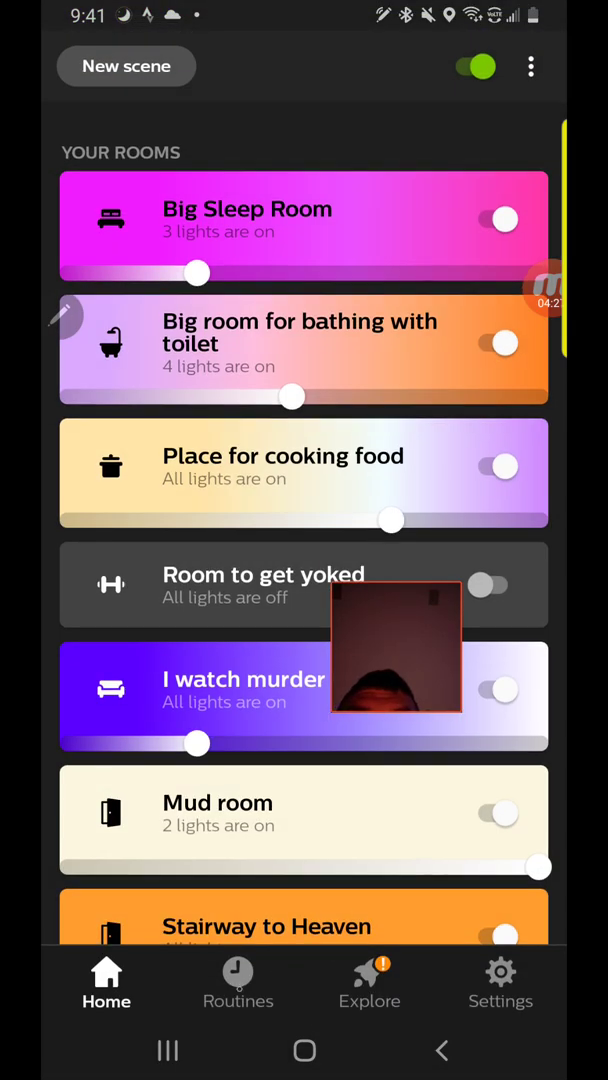
pyautogui.click(238, 983)
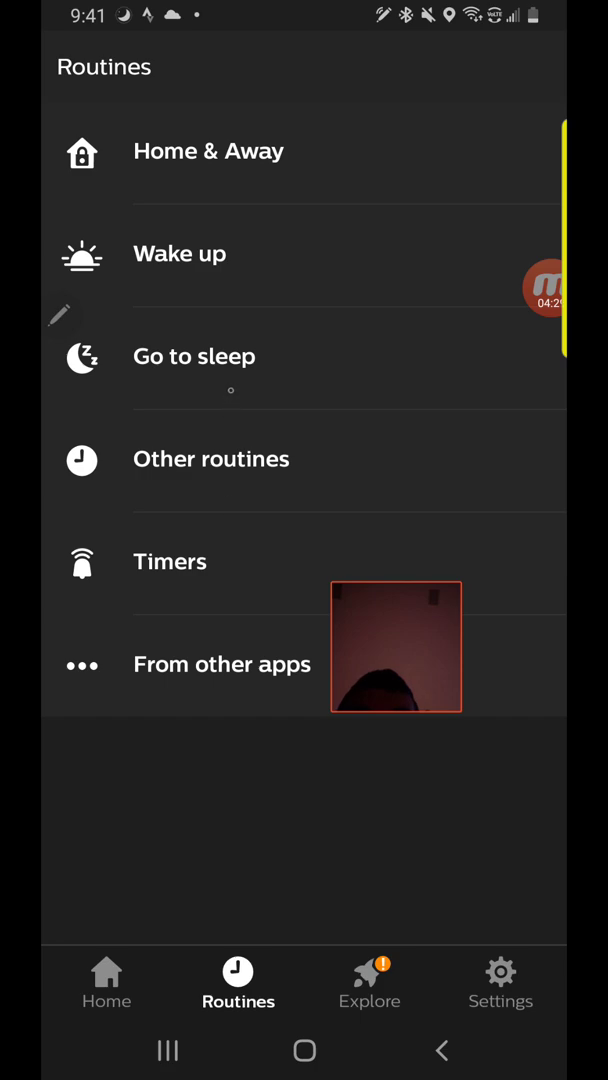
# Reopen 'Dee Routine Demo' from Other routines and keep its 9:42 PM start
pyautogui.click(211, 458)
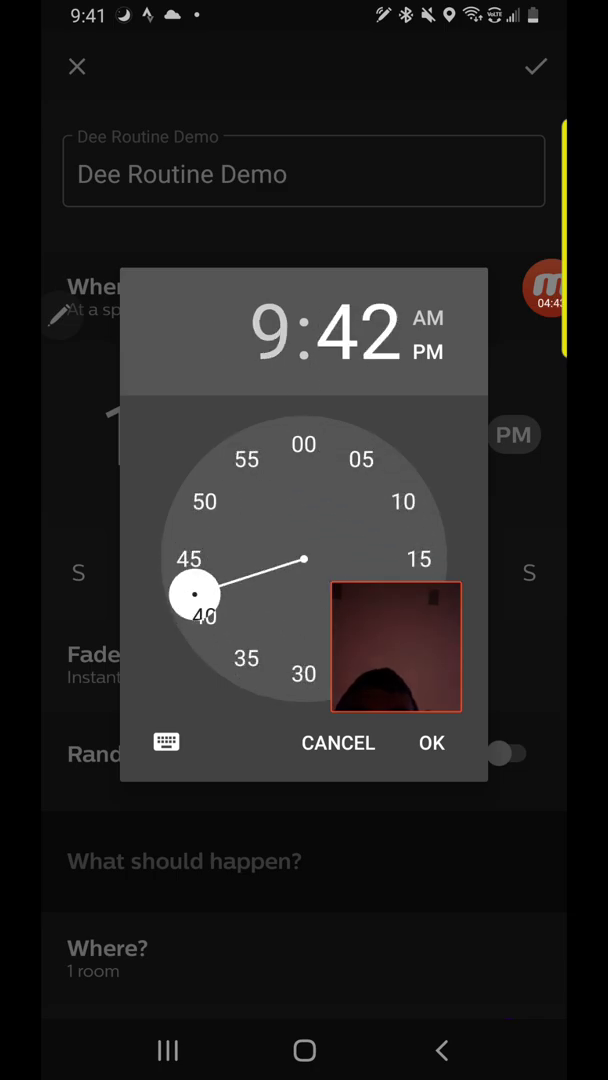
pyautogui.click(431, 743)
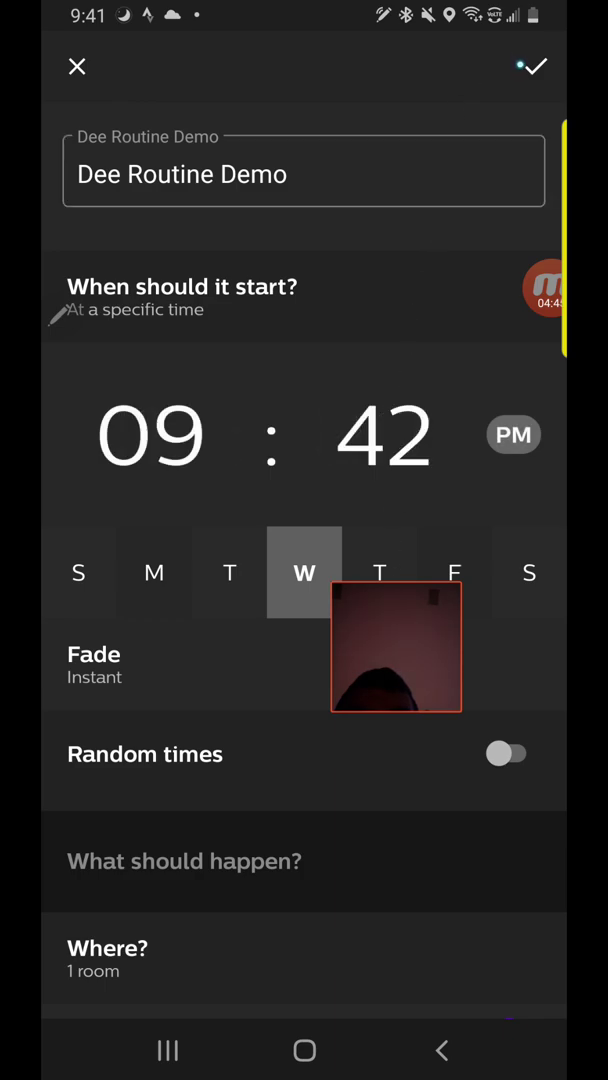